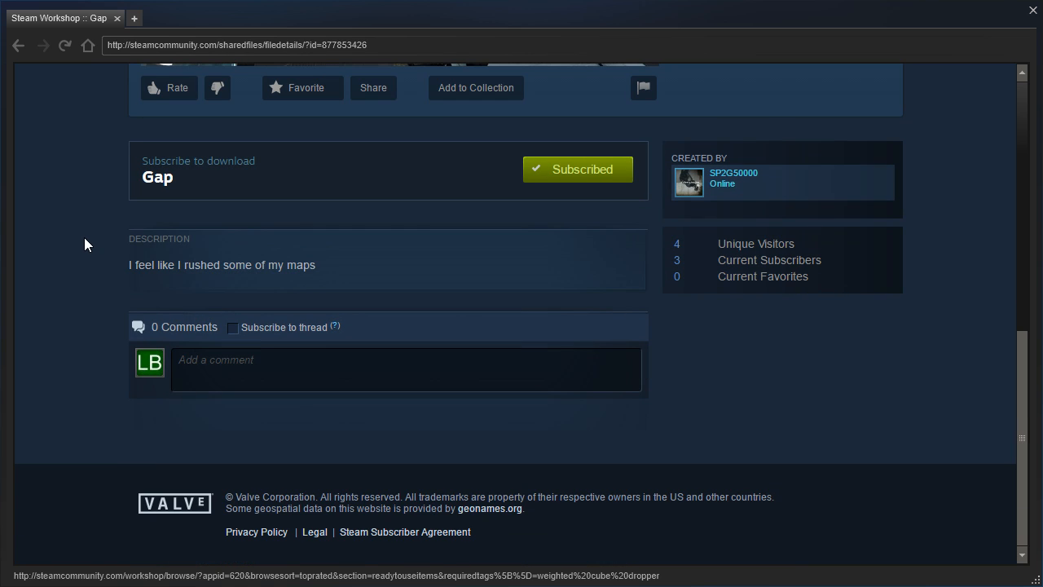
- Fire a blue portal onto the white paneled wall beside the entrance
scroll(up, 3)
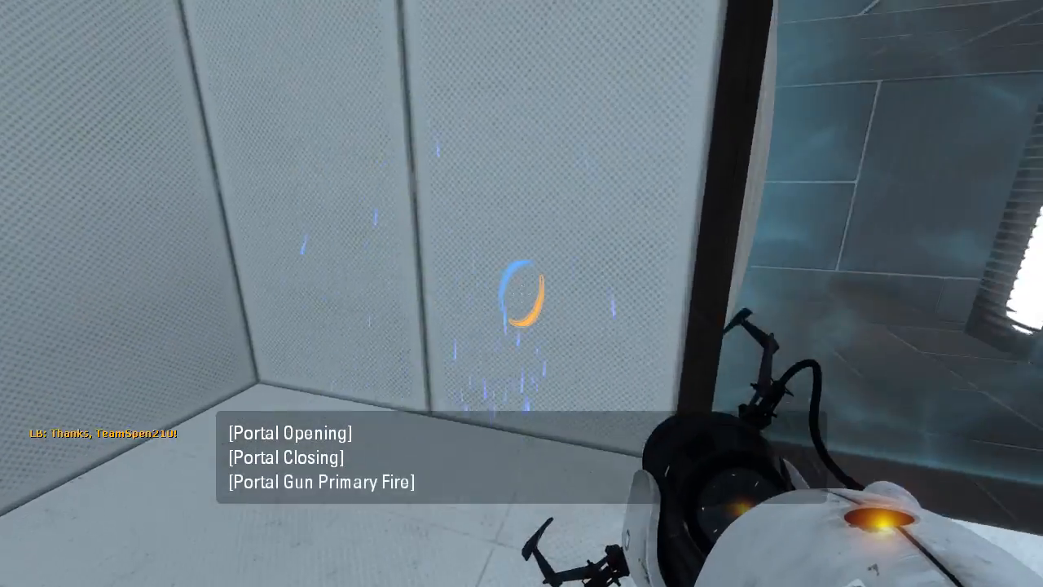
click(522, 293)
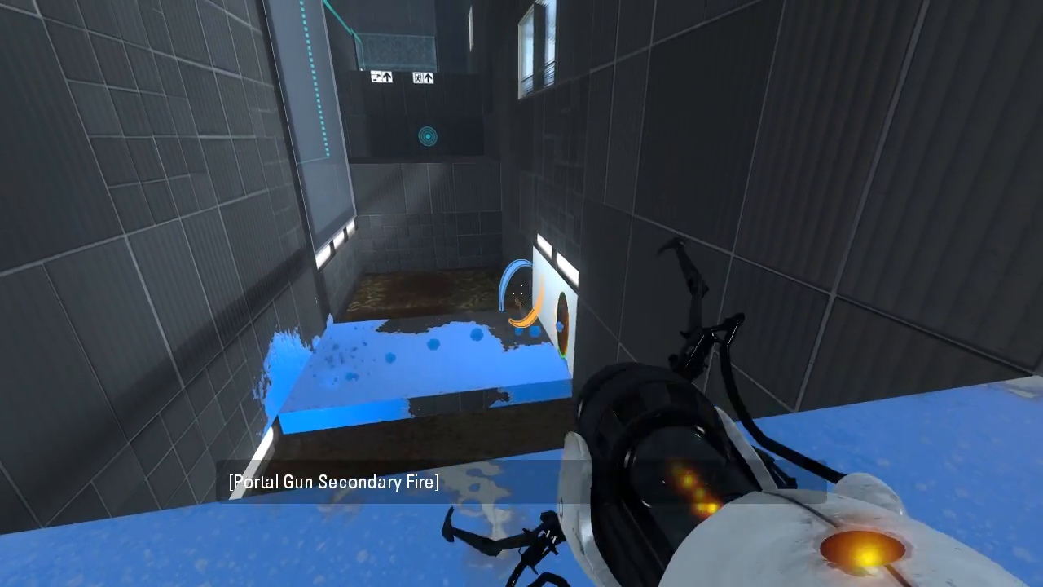
- Place an orange portal on the lower white panel below the gel ledge
right_click(522, 293)
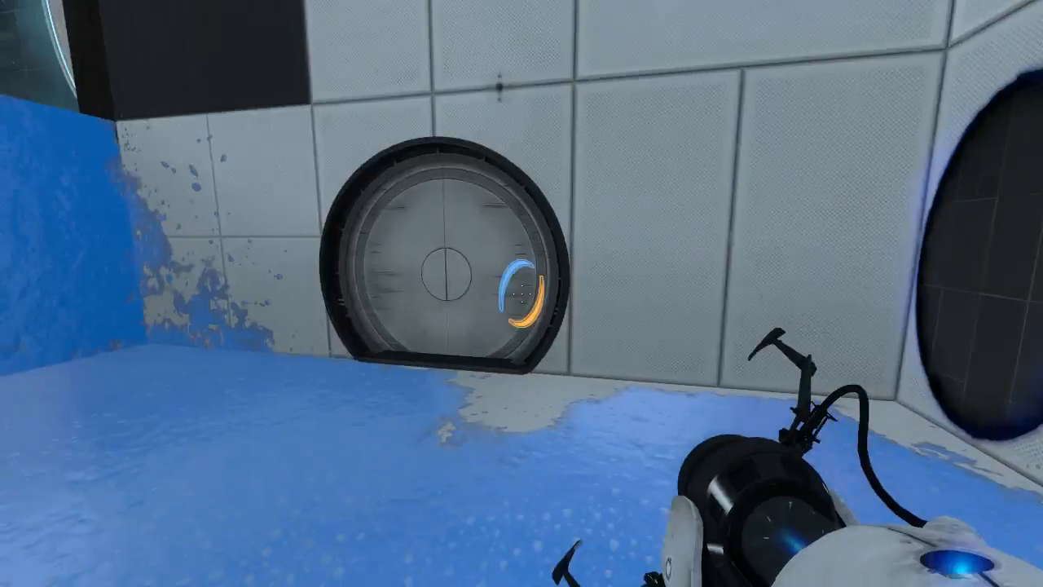
- Shoot blue portals at the white wall and then the gel-coated wall
click(521, 293)
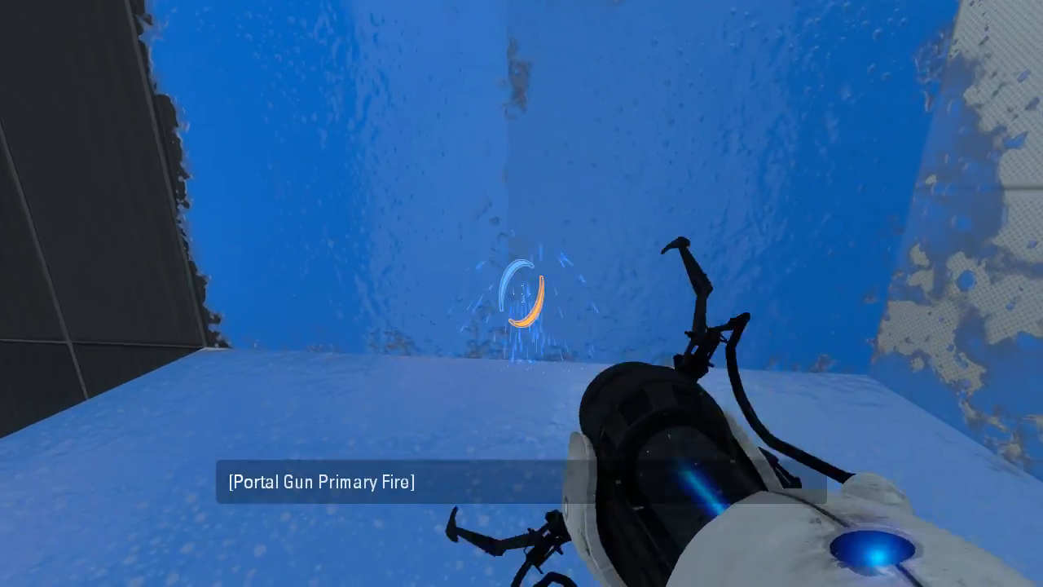
click(521, 293)
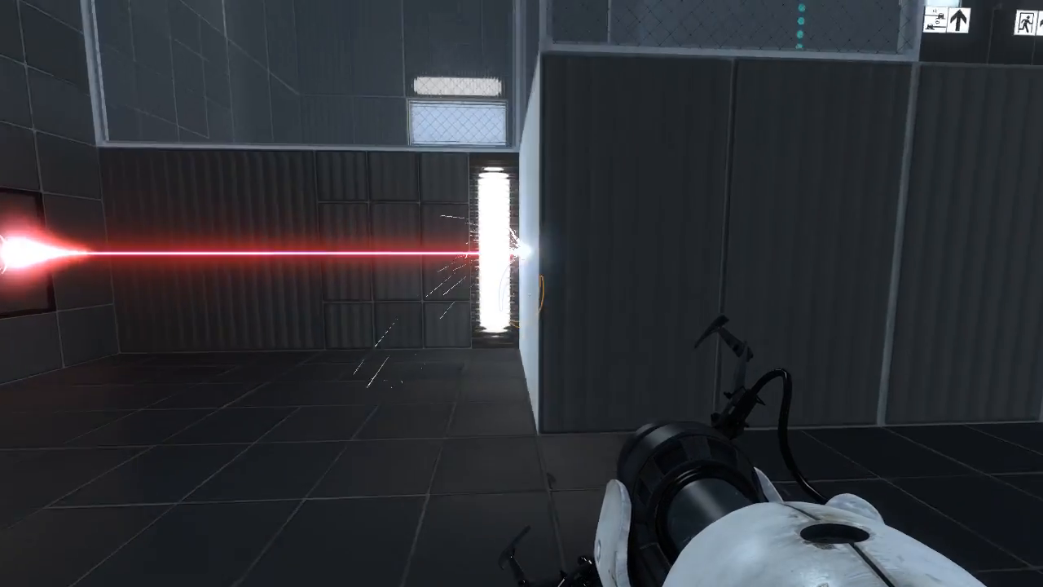
- Fire a blue portal inside the laser room
click(522, 294)
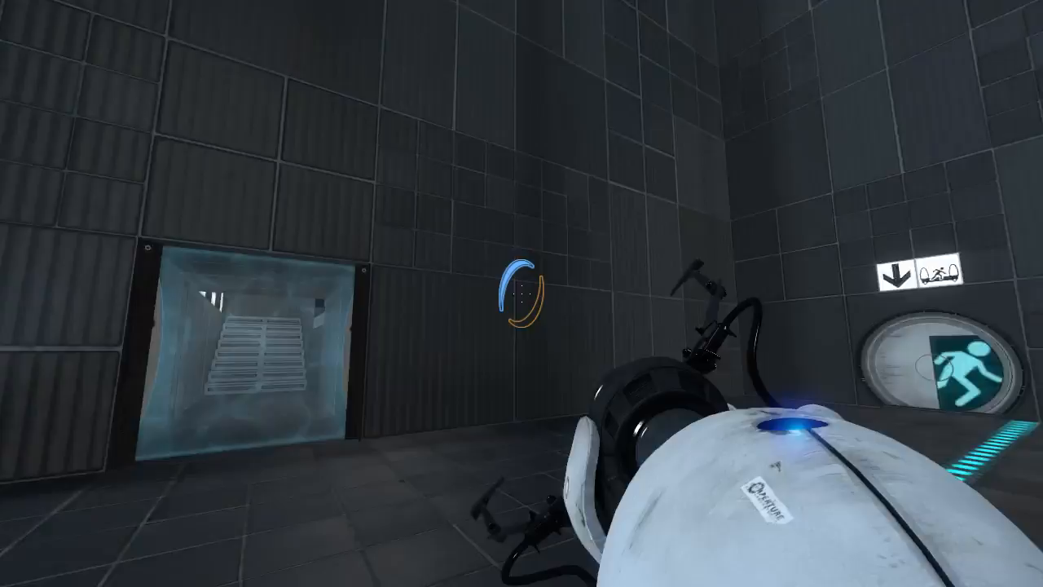
mouse_move(522, 294)
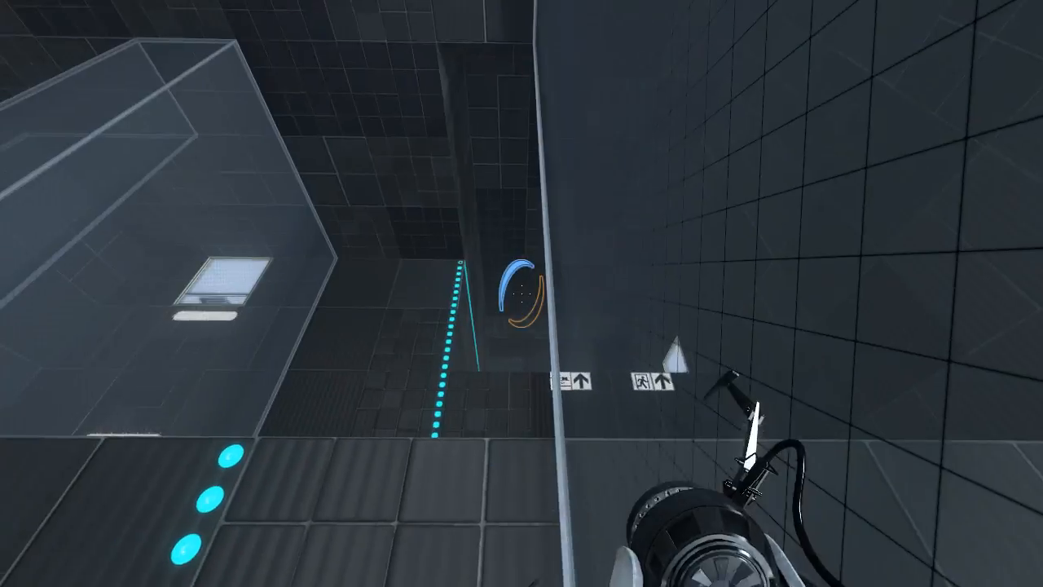
mouse_move(522, 294)
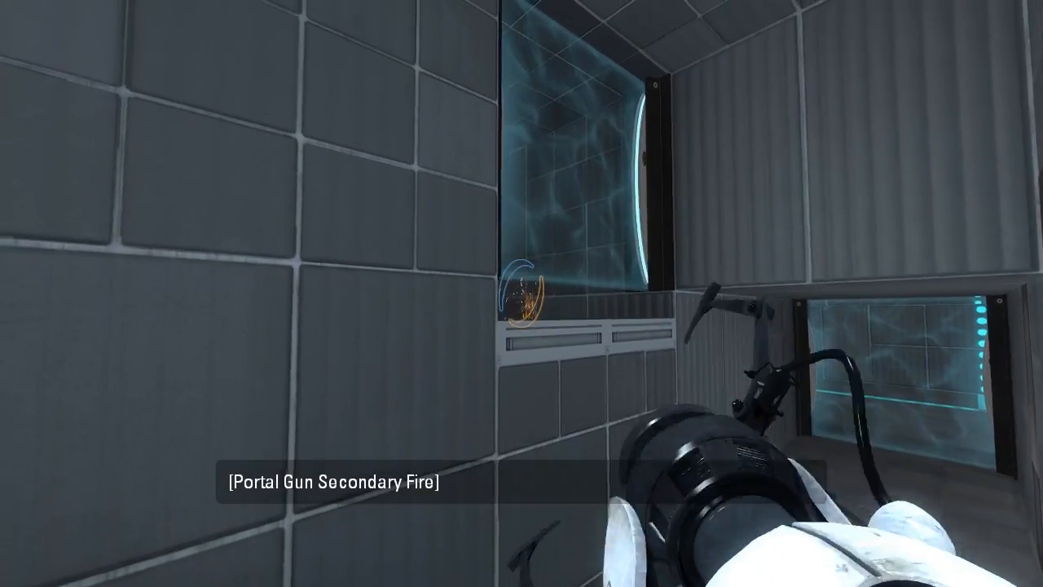
mouse_move(522, 293)
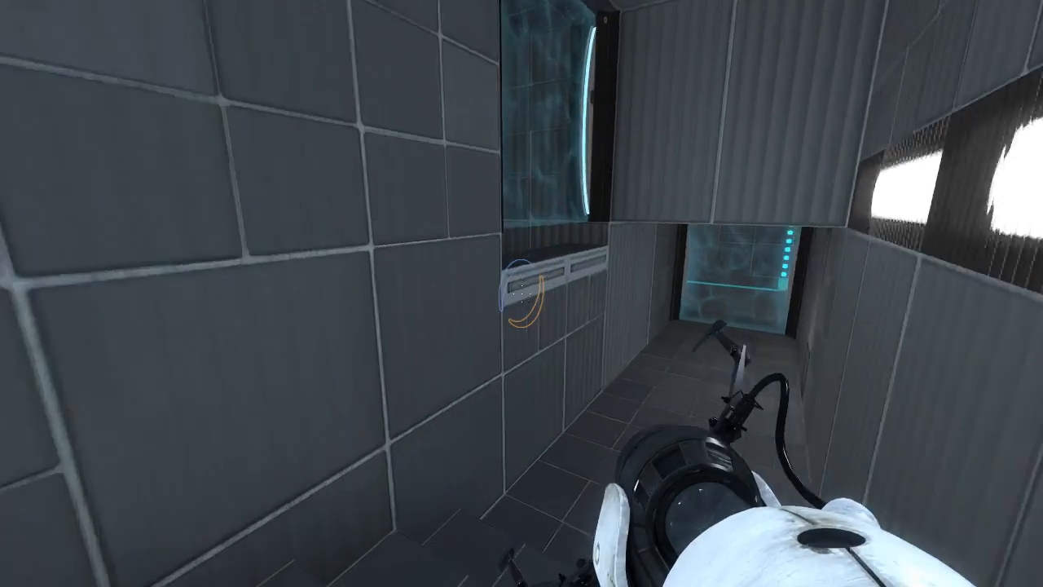
mouse_move(522, 293)
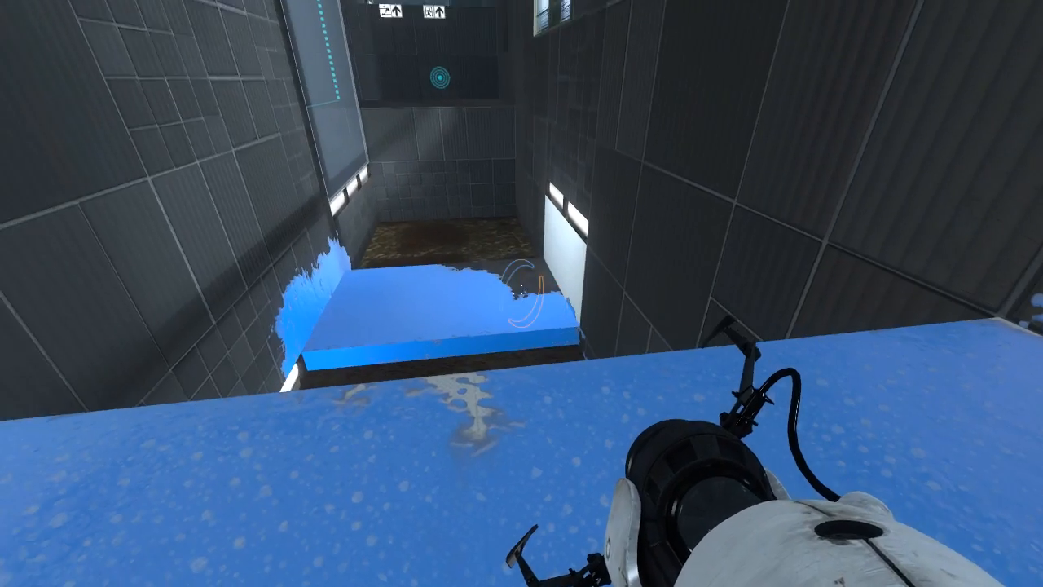
mouse_move(521, 293)
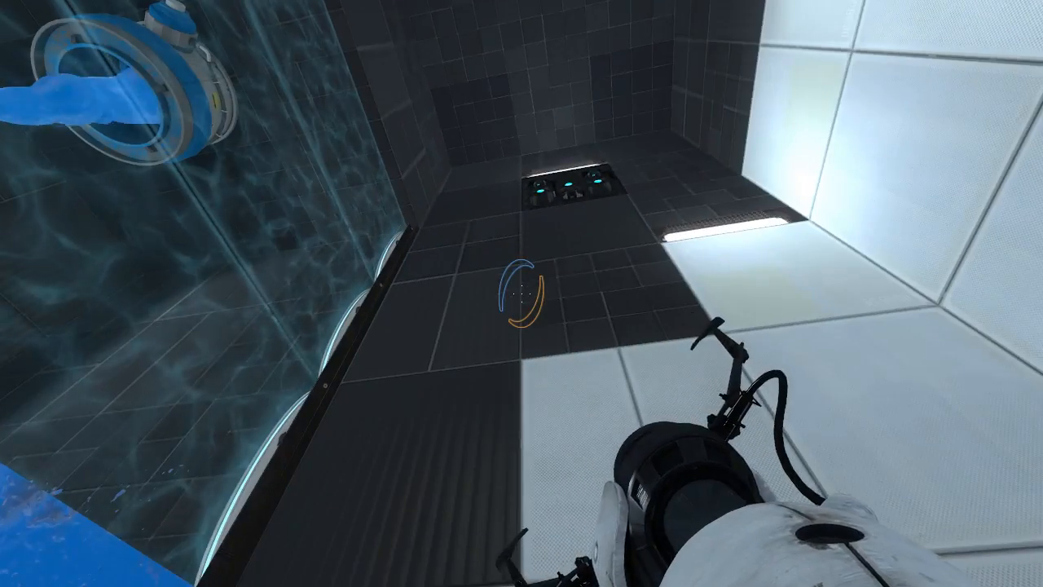
mouse_move(522, 293)
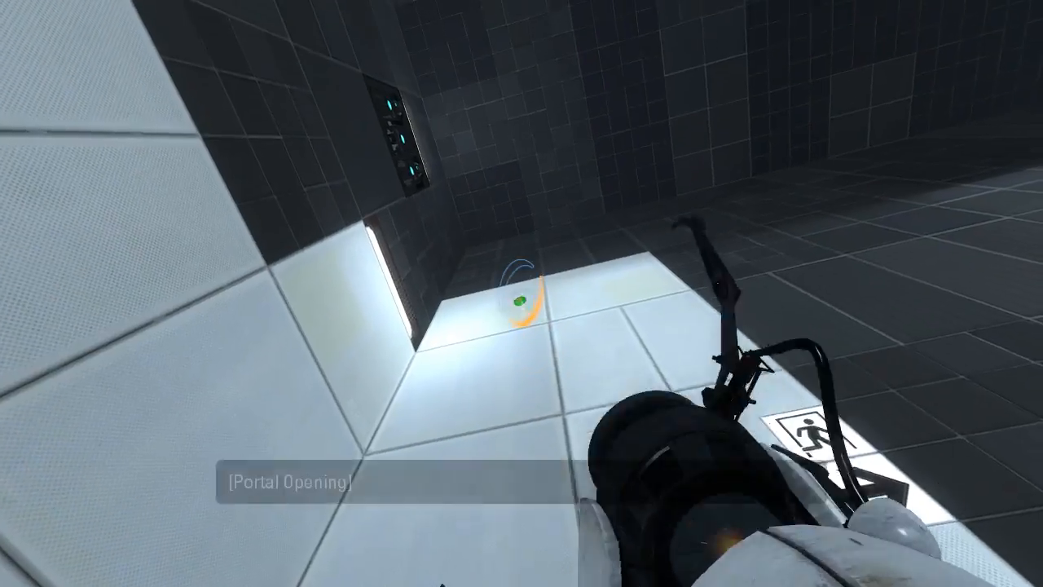
- Open a portal in the white floor of the gel dispenser room
click(521, 293)
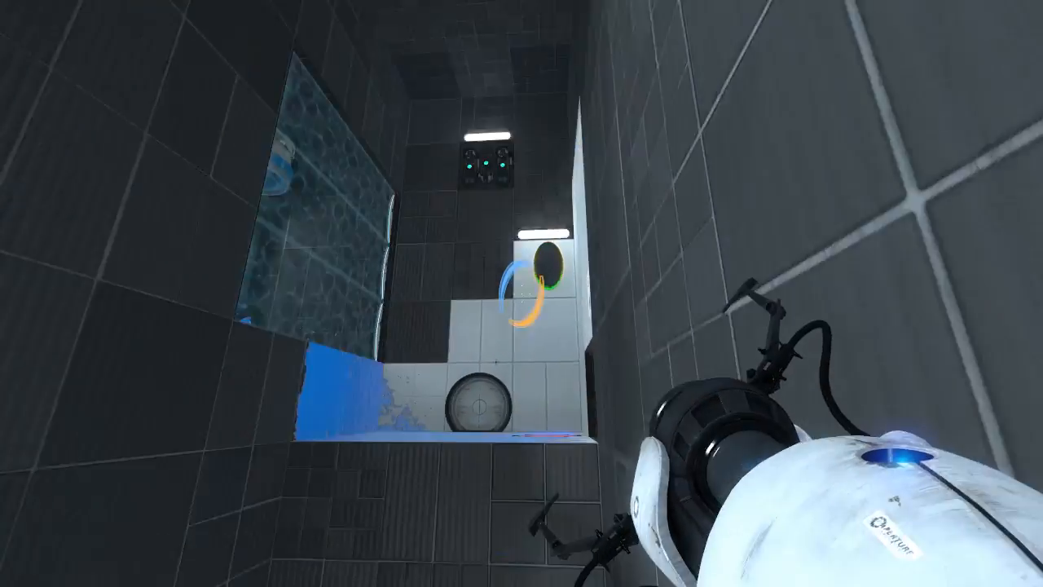
mouse_move(522, 294)
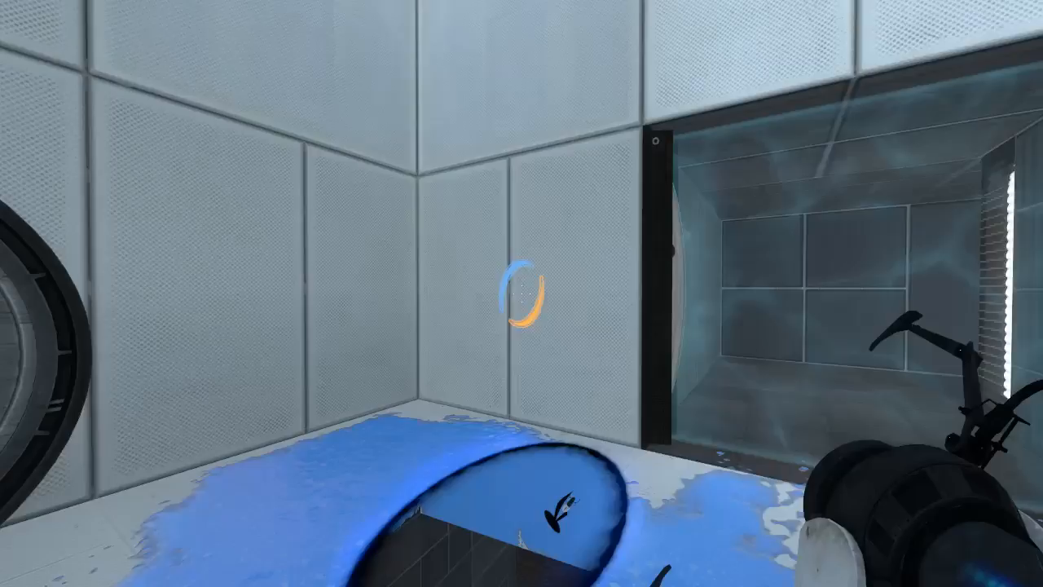
mouse_move(522, 294)
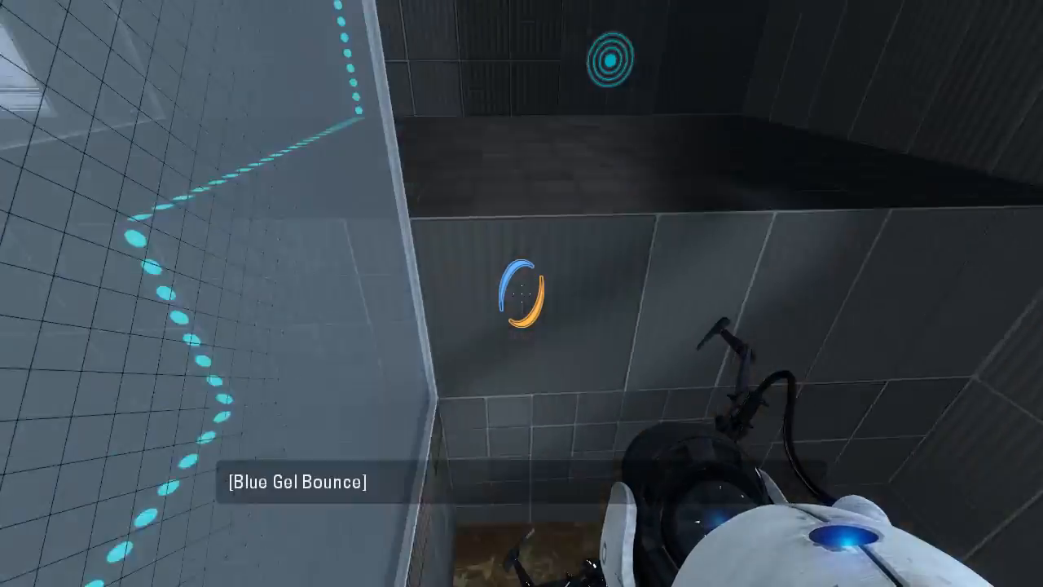
mouse_move(521, 293)
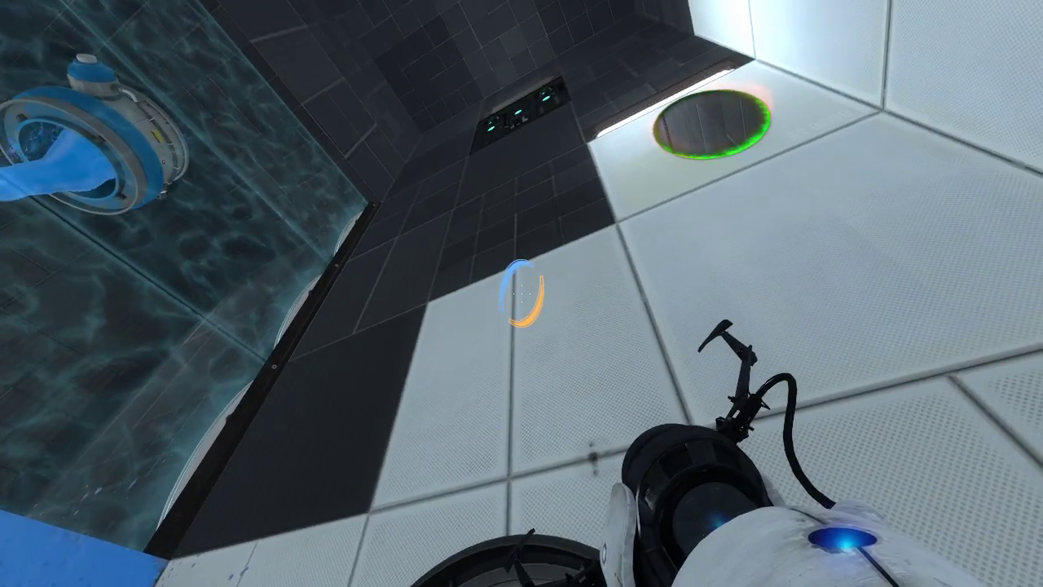
- Place orange and blue portals on the white wall to reach the upper ledge
right_click(522, 293)
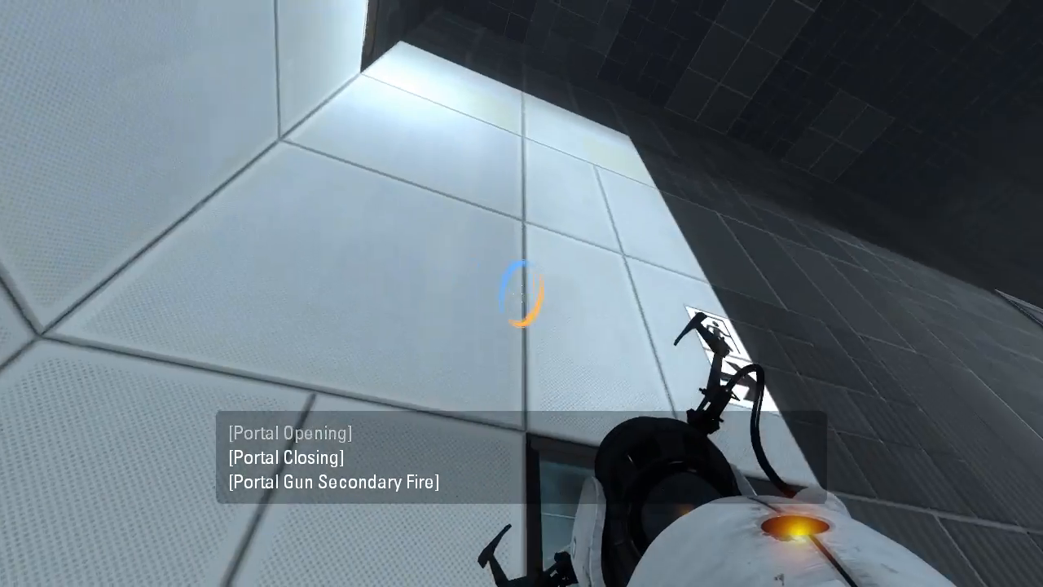
click(522, 294)
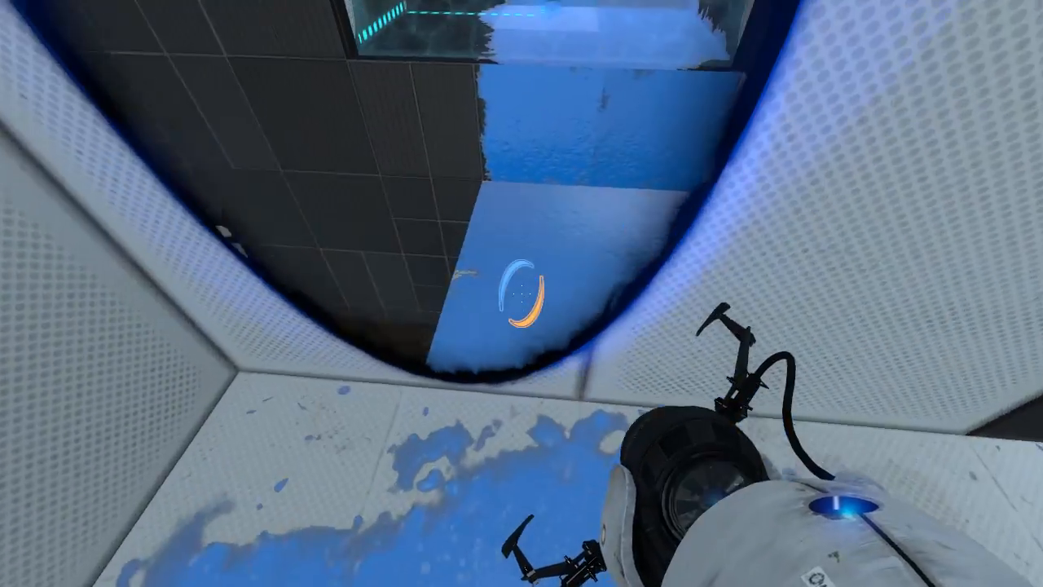
mouse_move(521, 294)
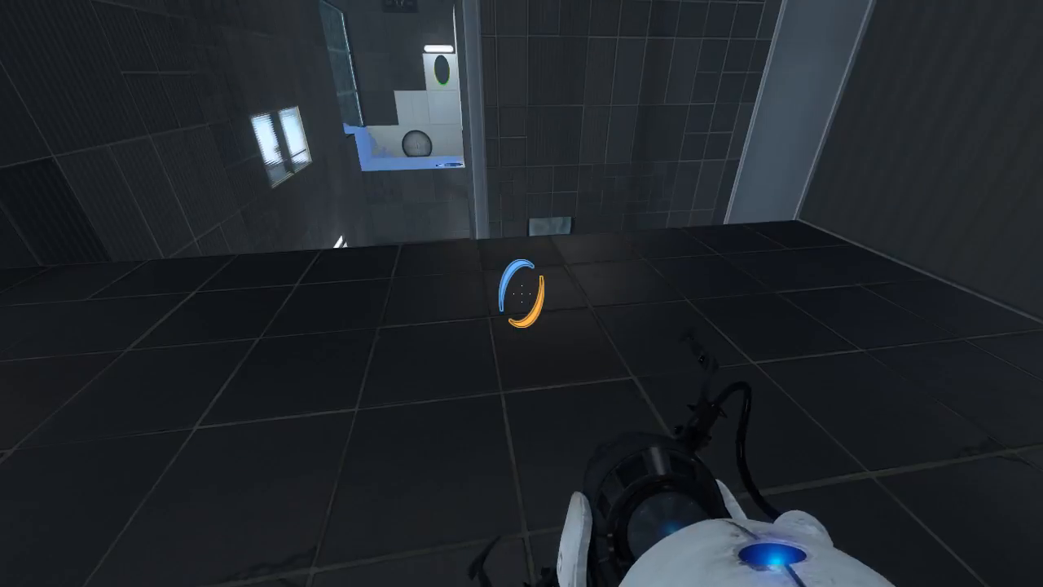
mouse_move(521, 293)
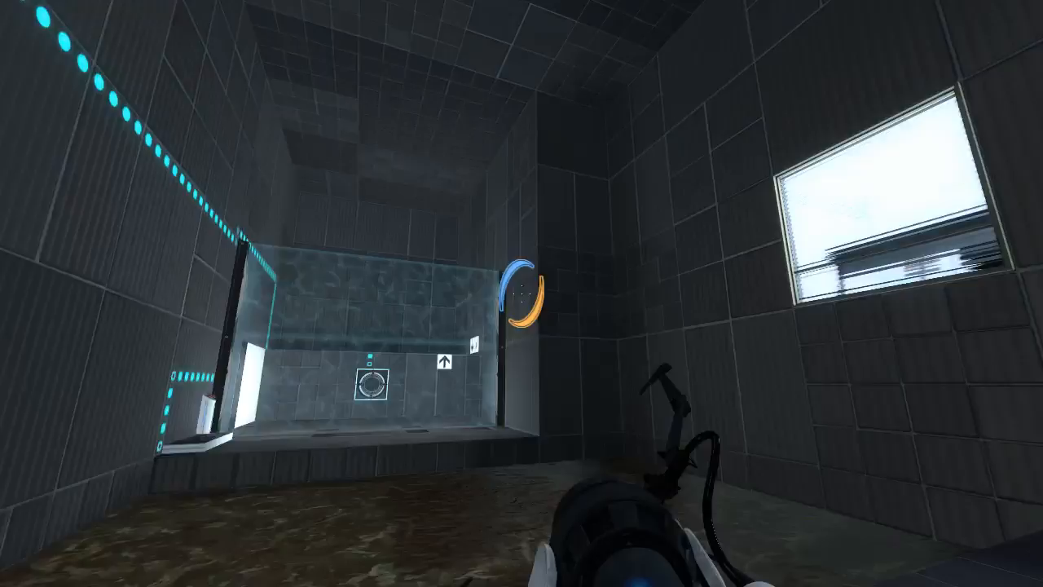
mouse_move(521, 294)
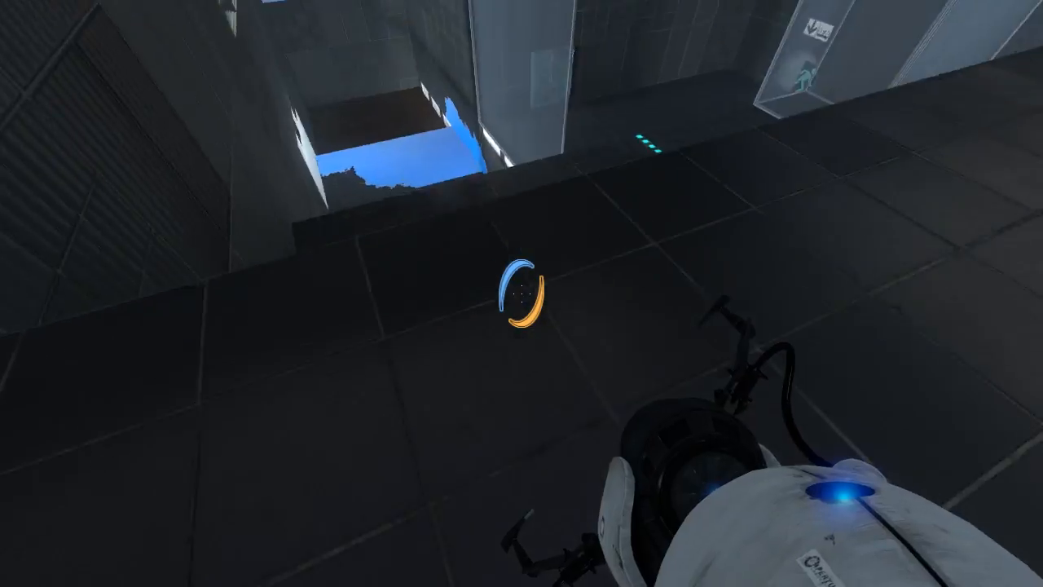
mouse_move(521, 293)
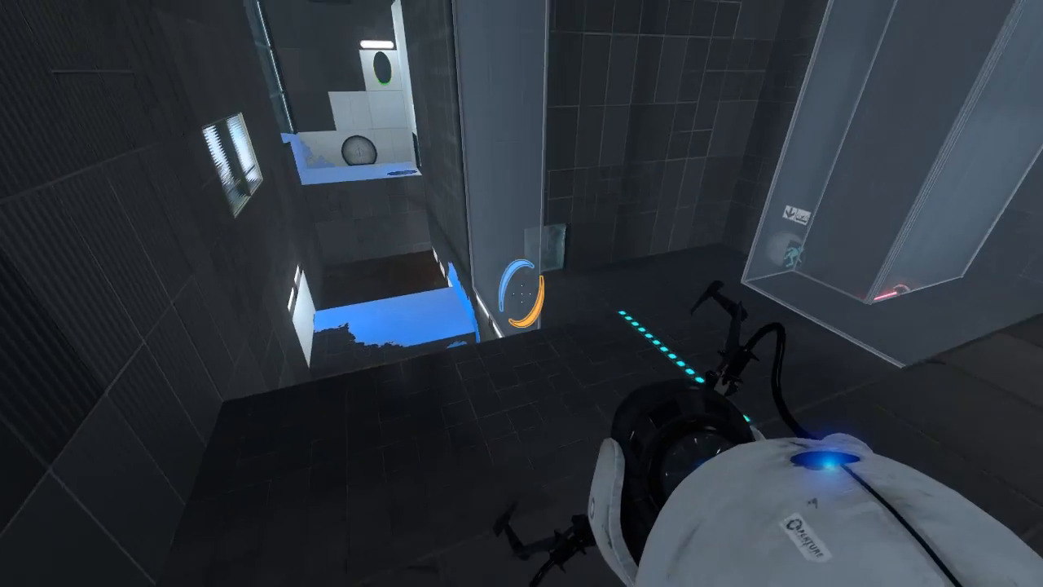
mouse_move(522, 294)
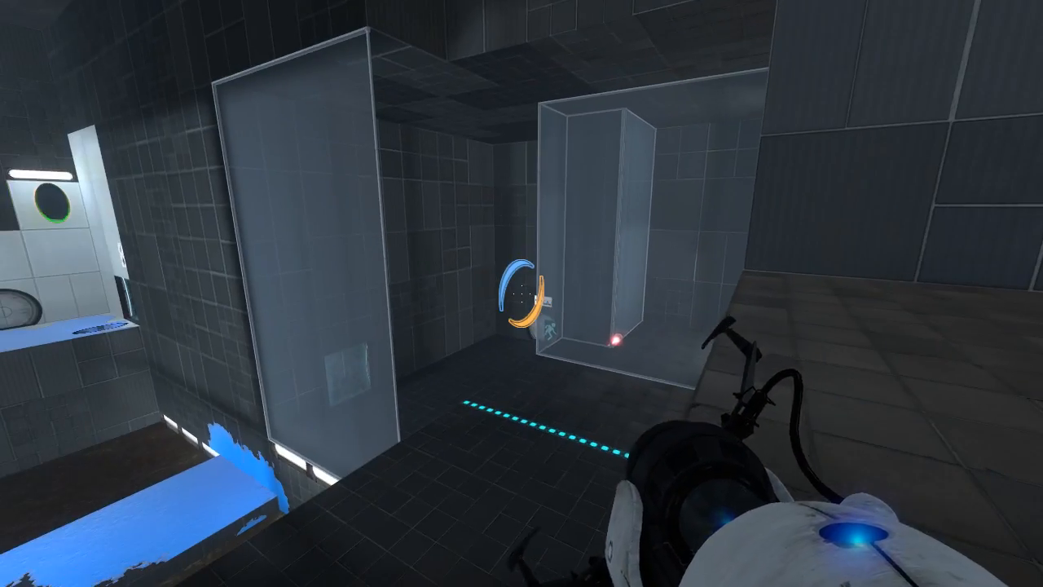
mouse_move(521, 294)
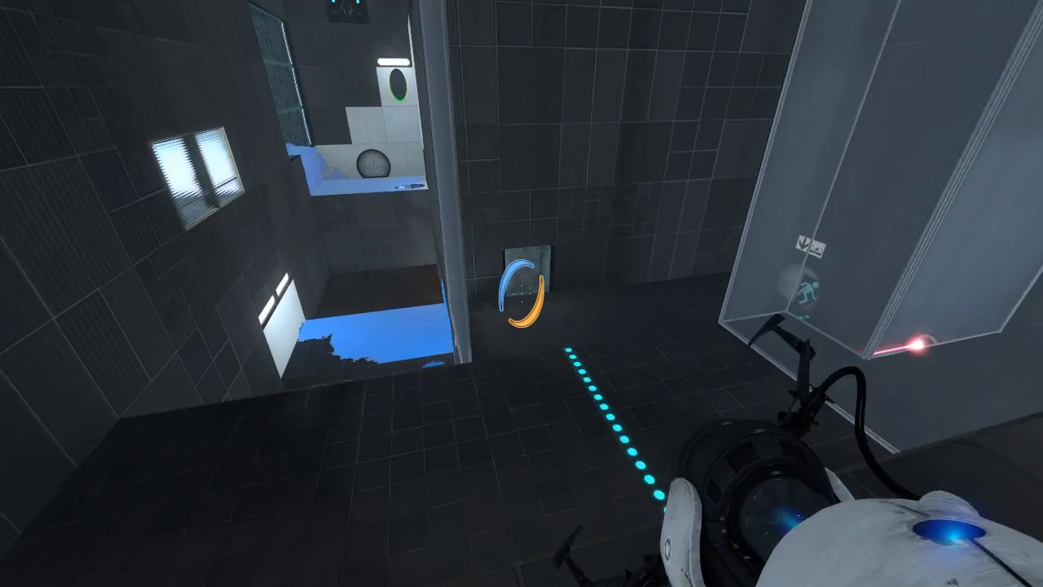
mouse_move(522, 293)
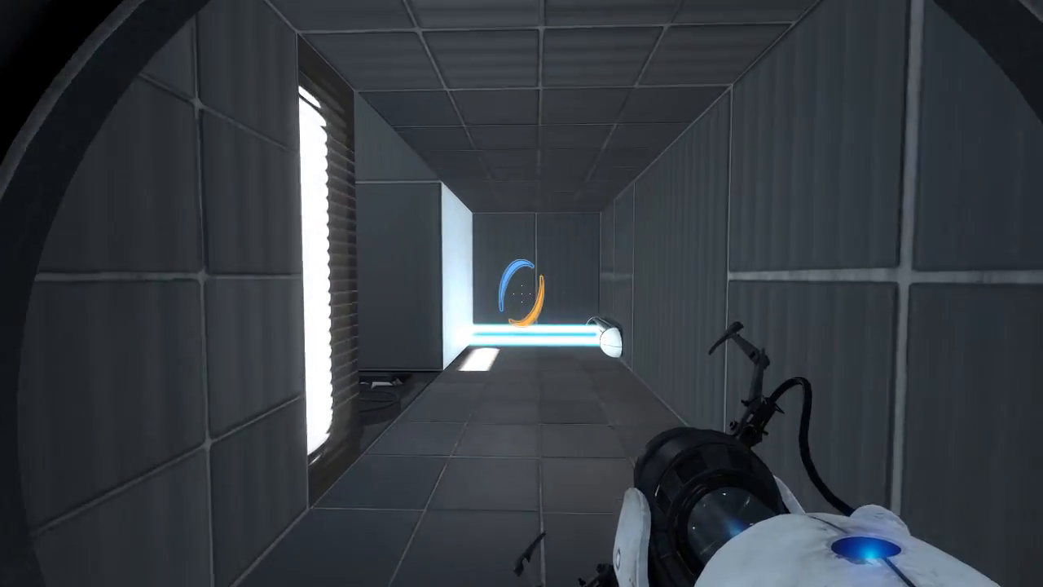
mouse_move(522, 294)
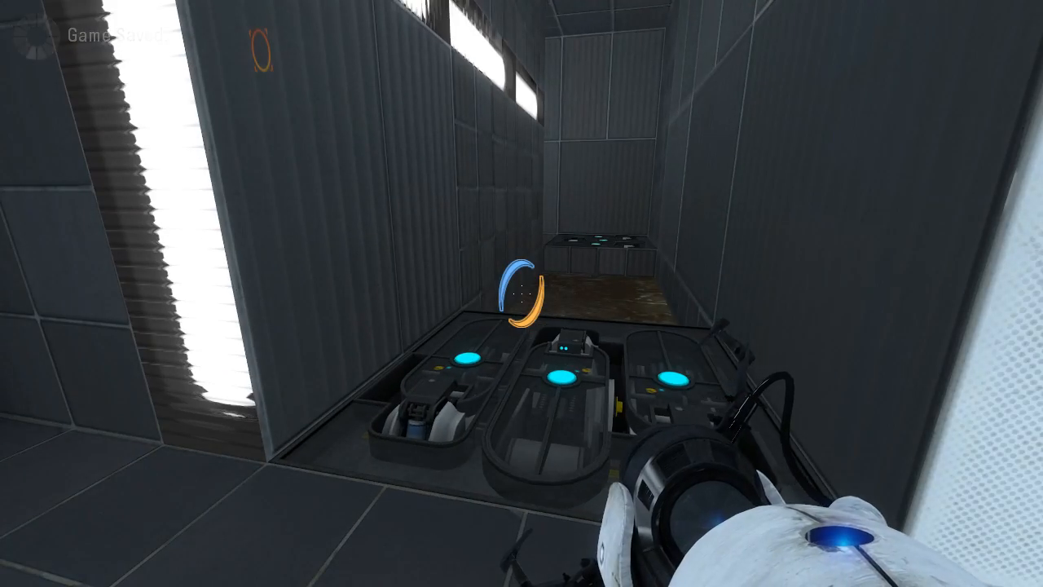
mouse_move(521, 293)
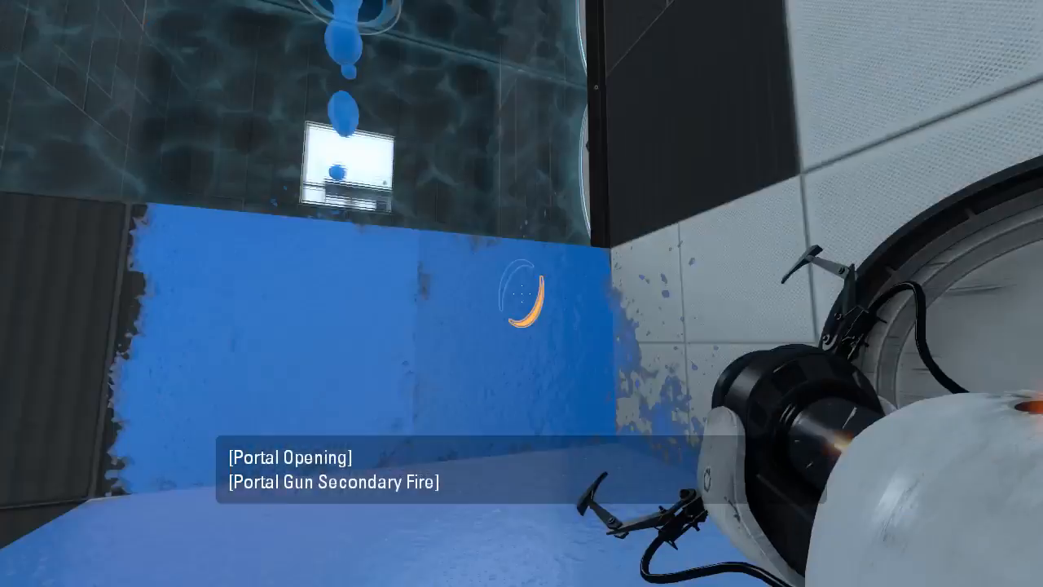
- Fire a portal onto the gel-coated wall to redirect the light bridge
click(521, 294)
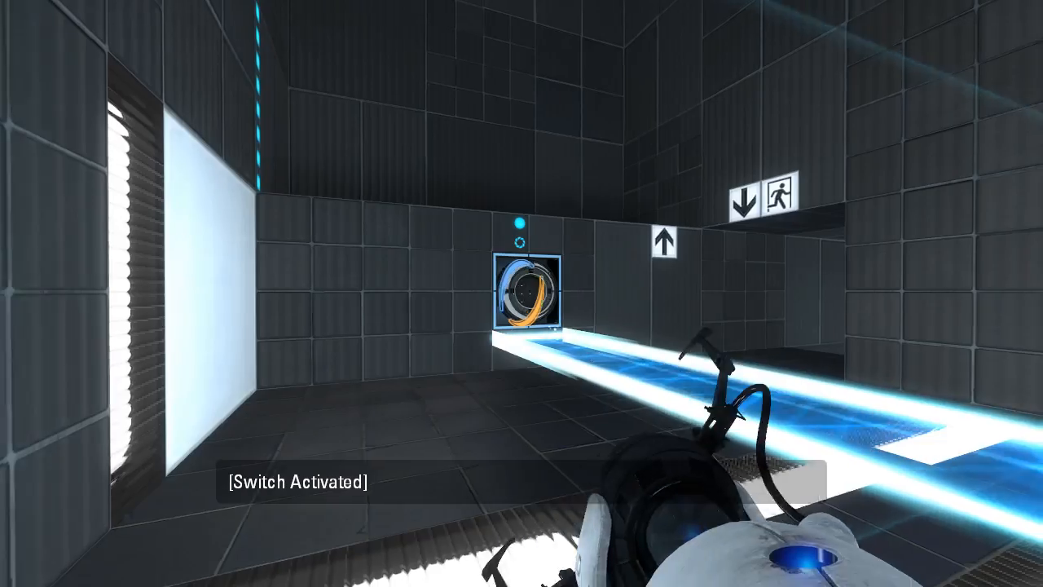
mouse_move(521, 293)
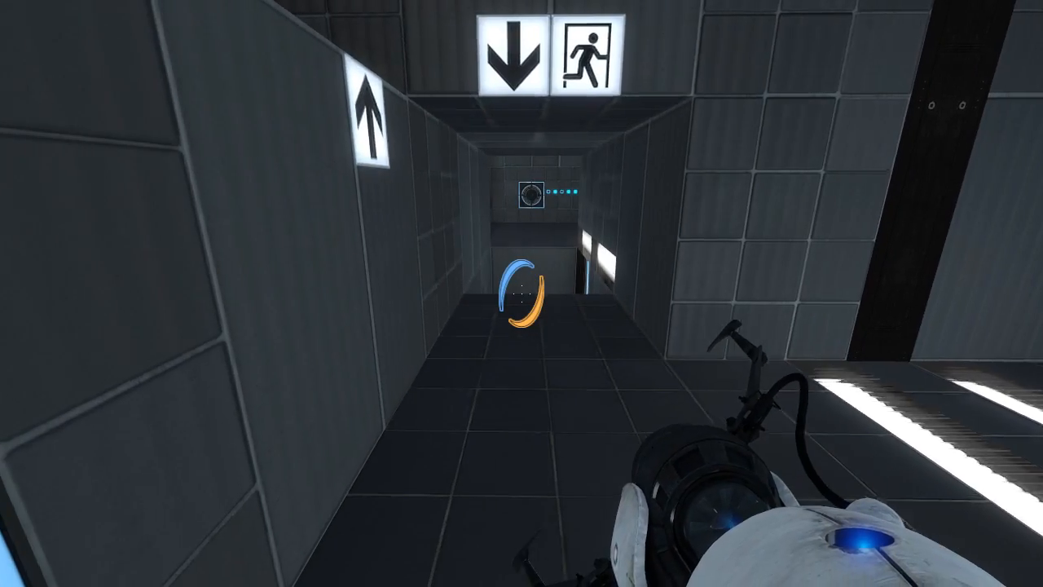
mouse_move(521, 293)
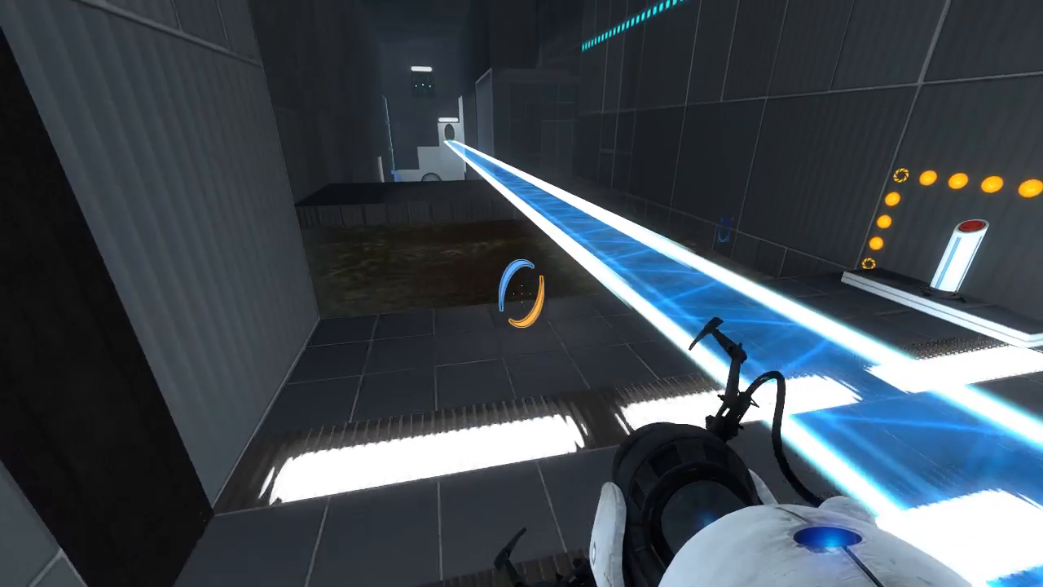
mouse_move(521, 294)
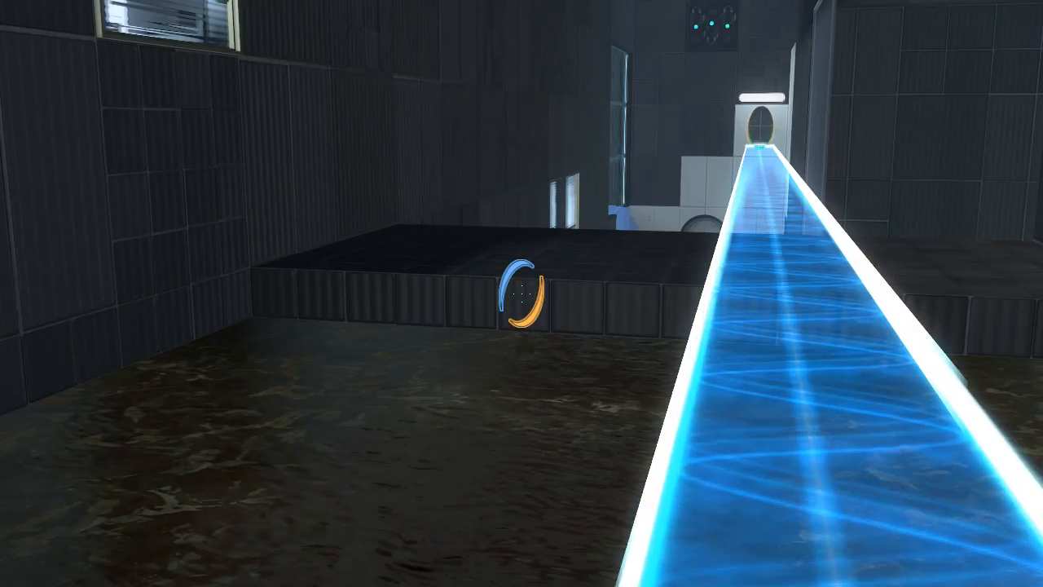
mouse_move(521, 293)
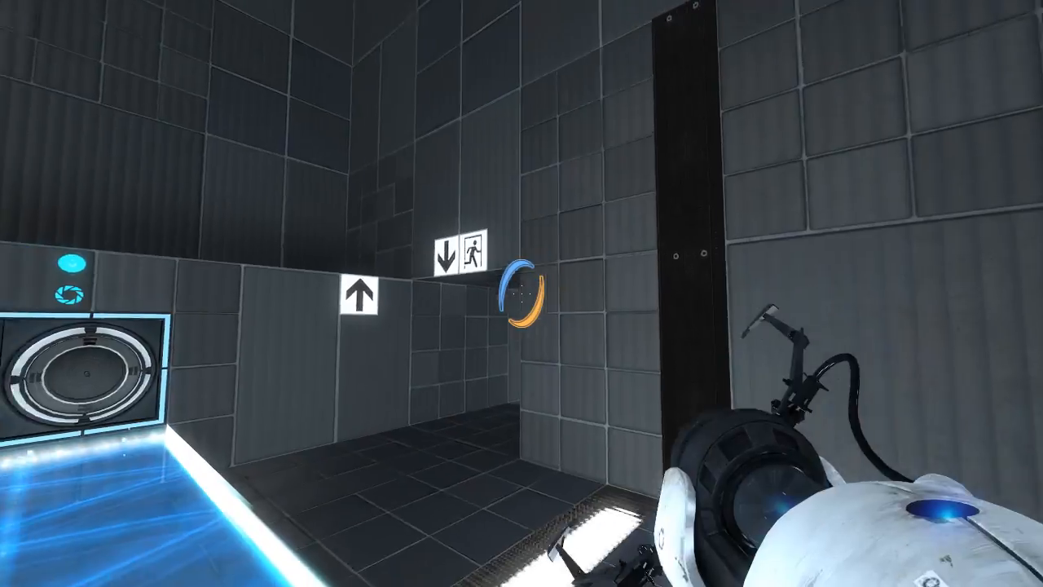
mouse_move(521, 293)
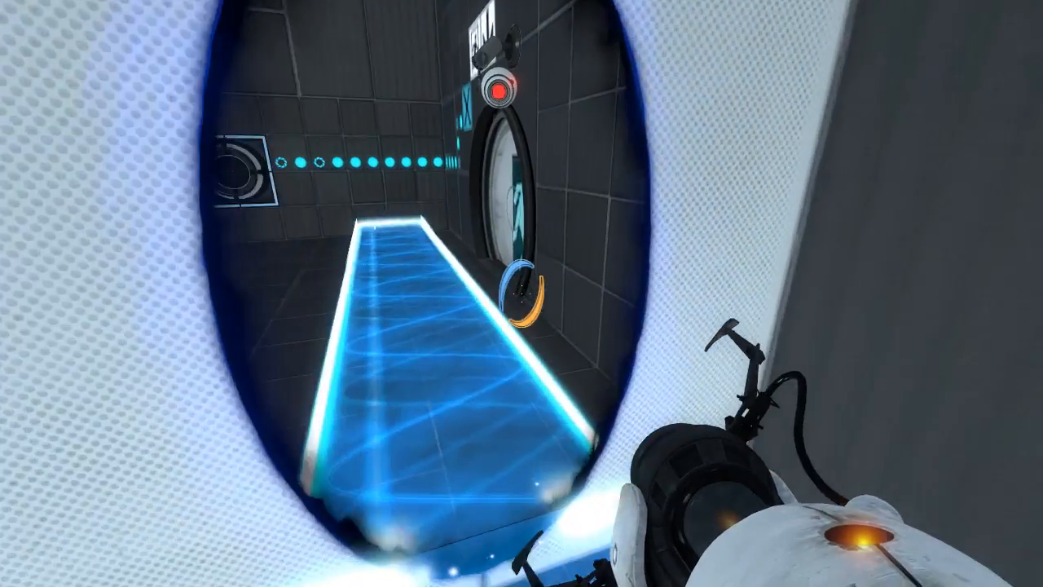
mouse_move(522, 293)
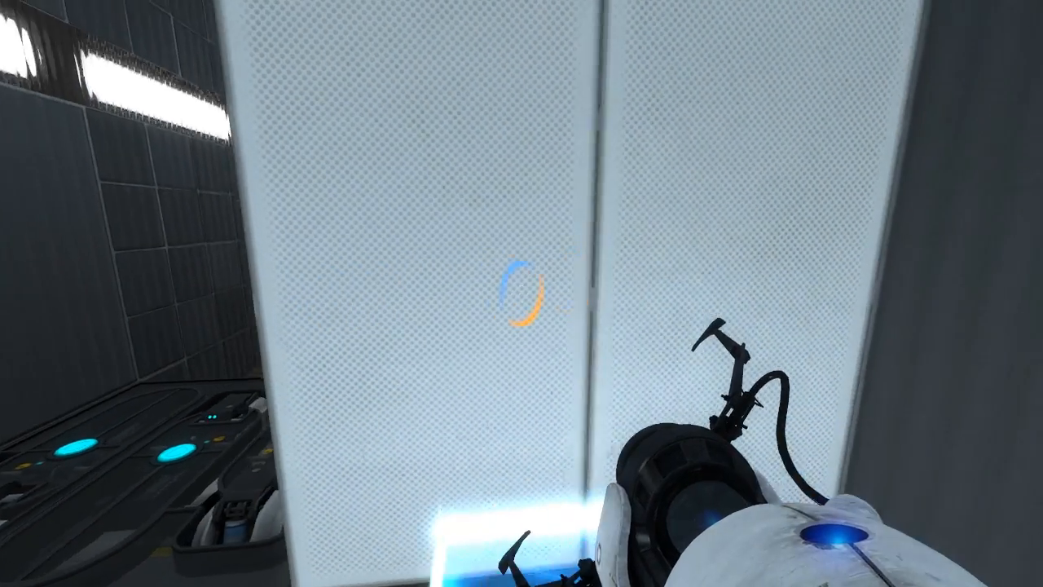
mouse_move(521, 293)
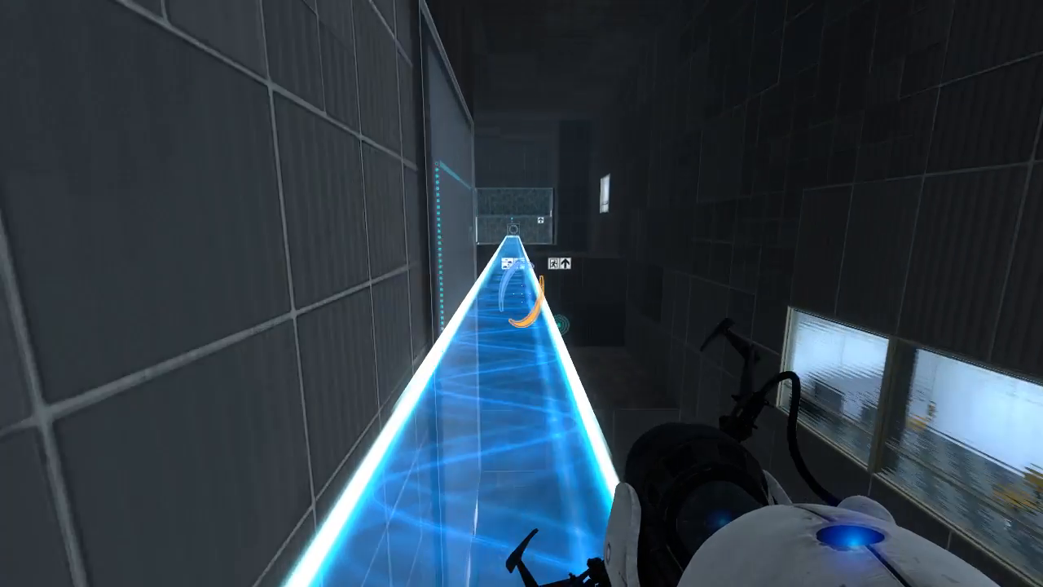
mouse_move(521, 294)
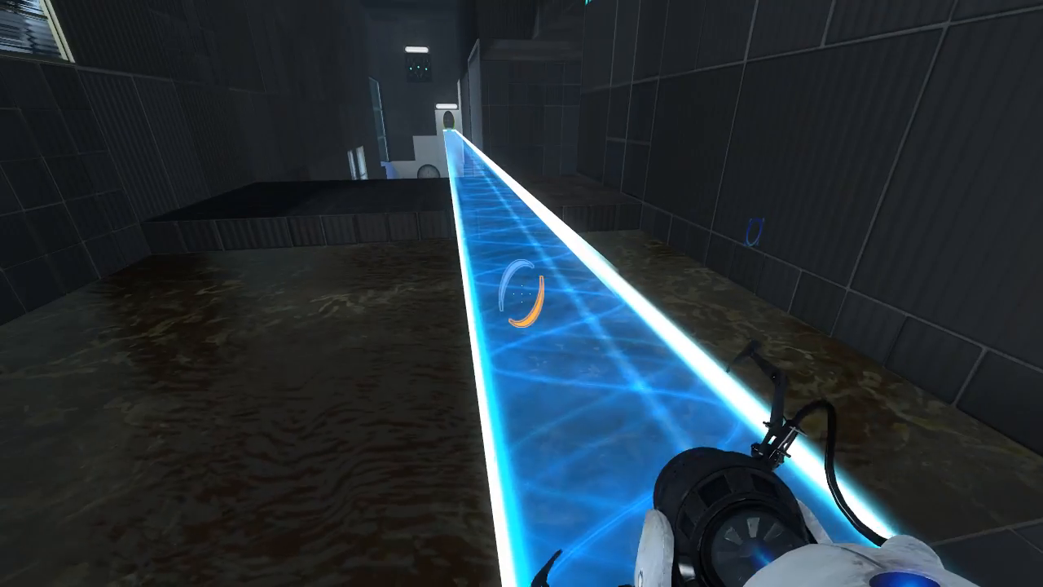
mouse_move(521, 293)
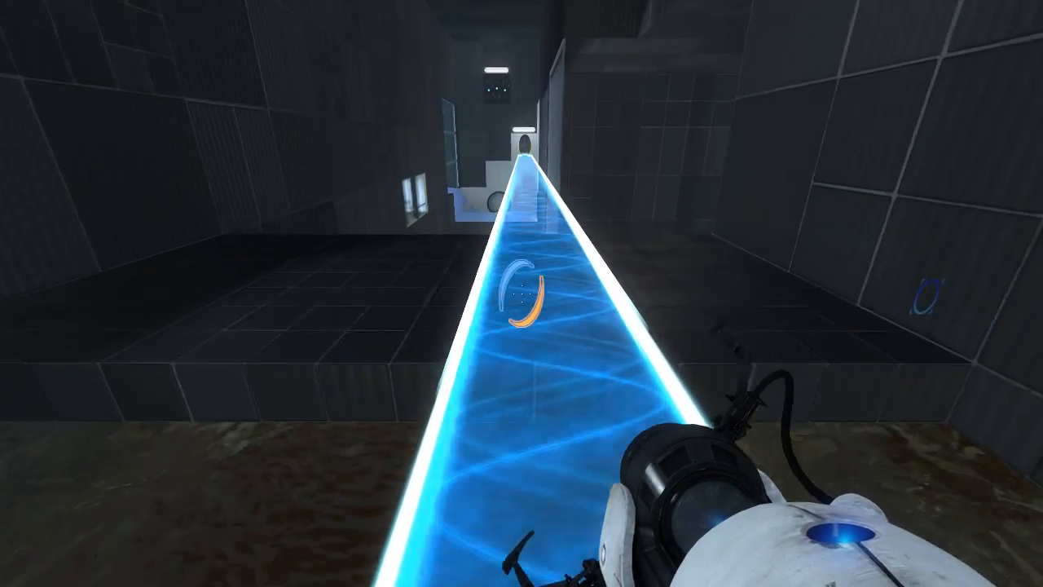
mouse_move(522, 293)
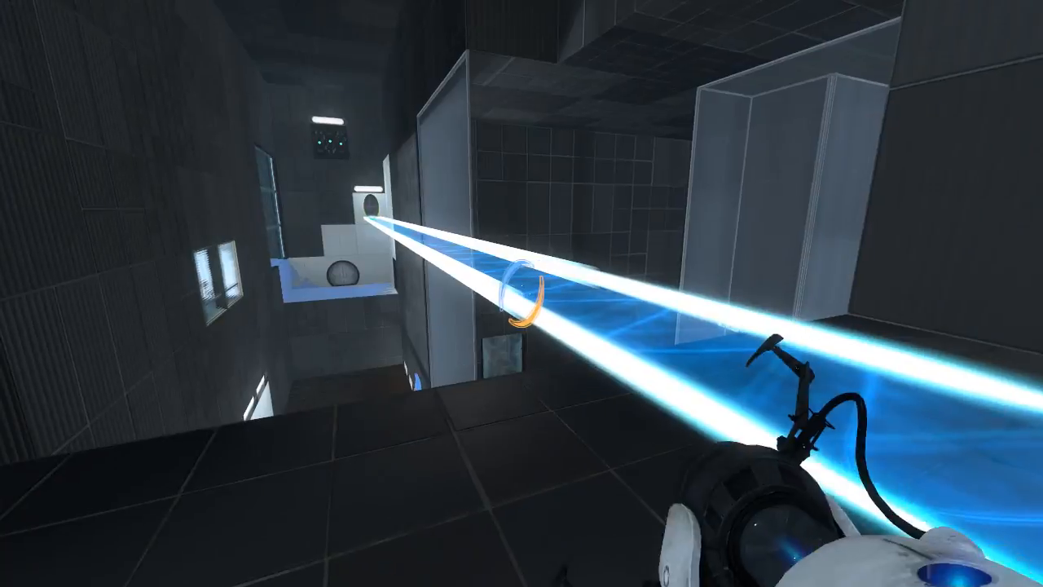
mouse_move(522, 293)
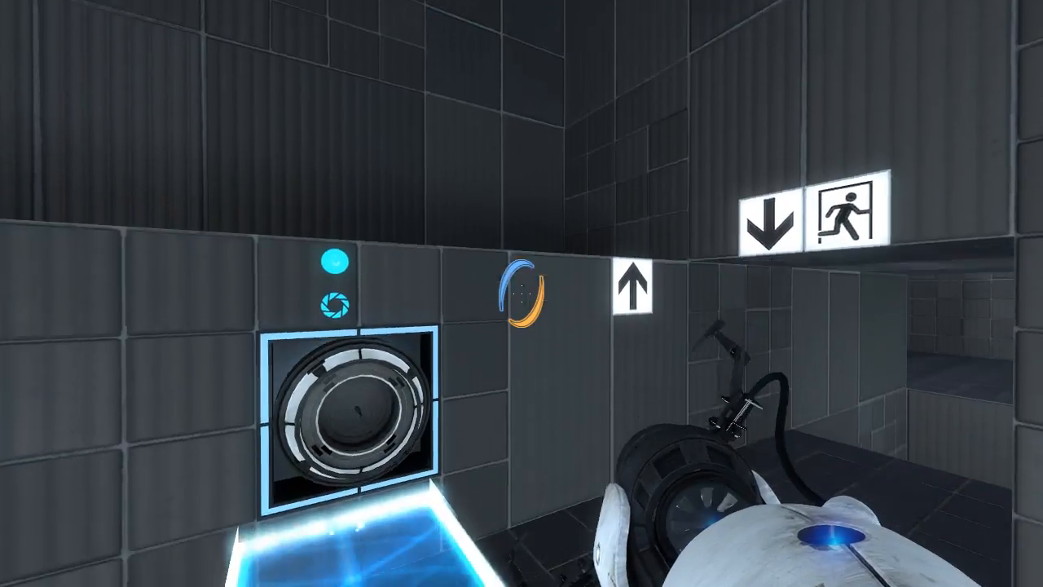
mouse_move(521, 293)
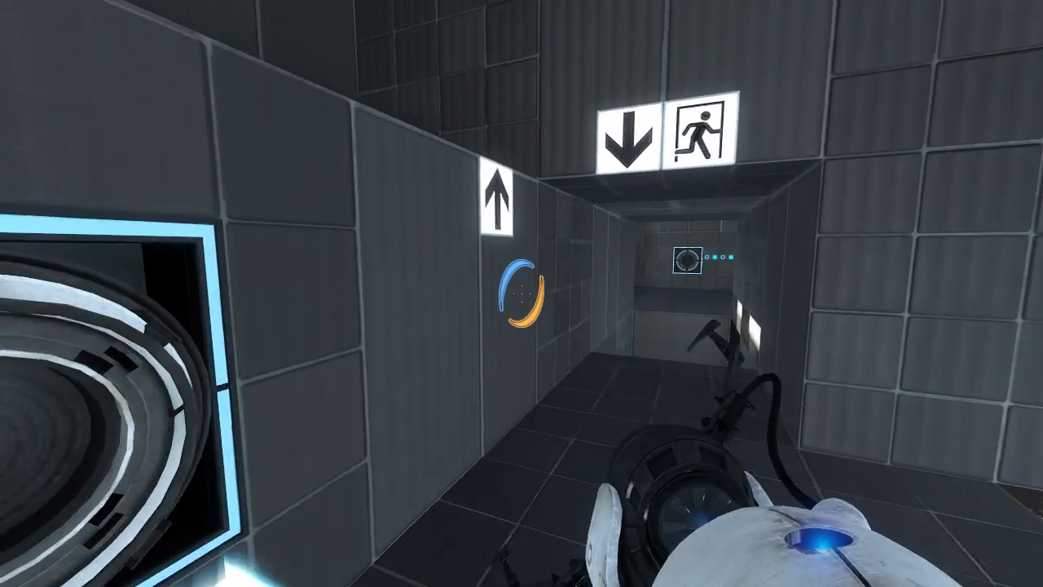
mouse_move(522, 293)
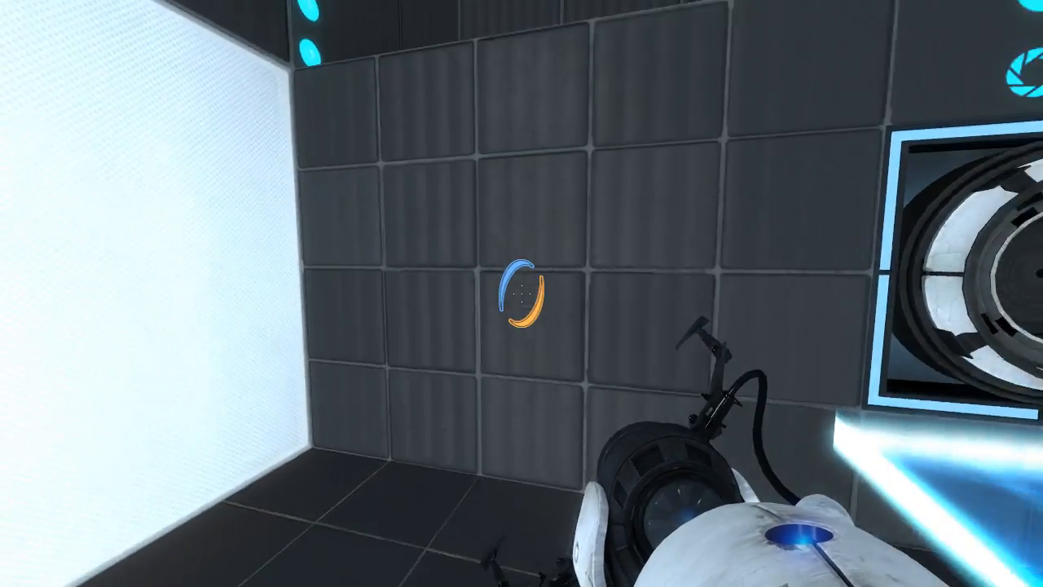
mouse_move(521, 293)
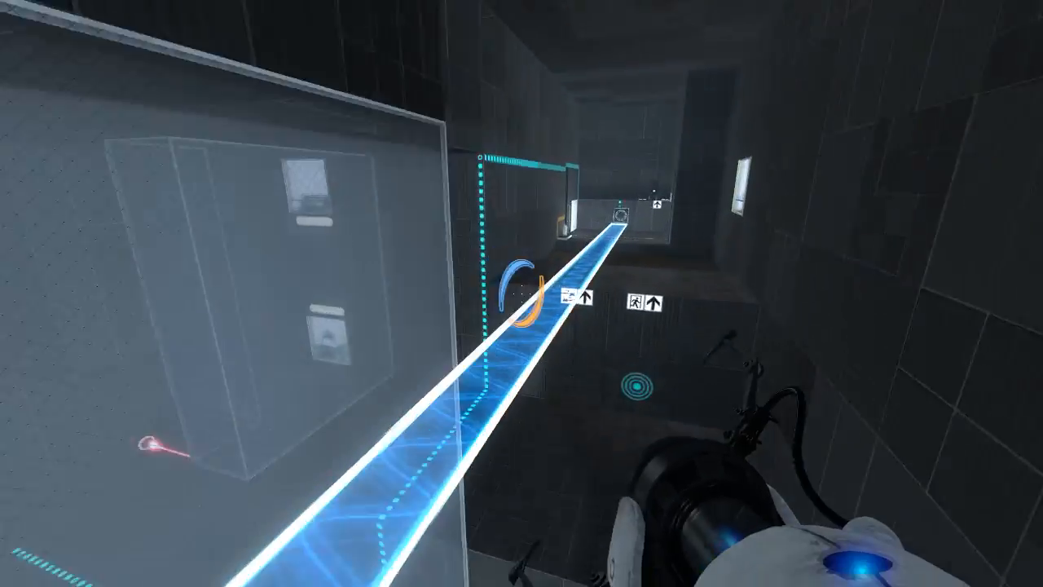
mouse_move(521, 293)
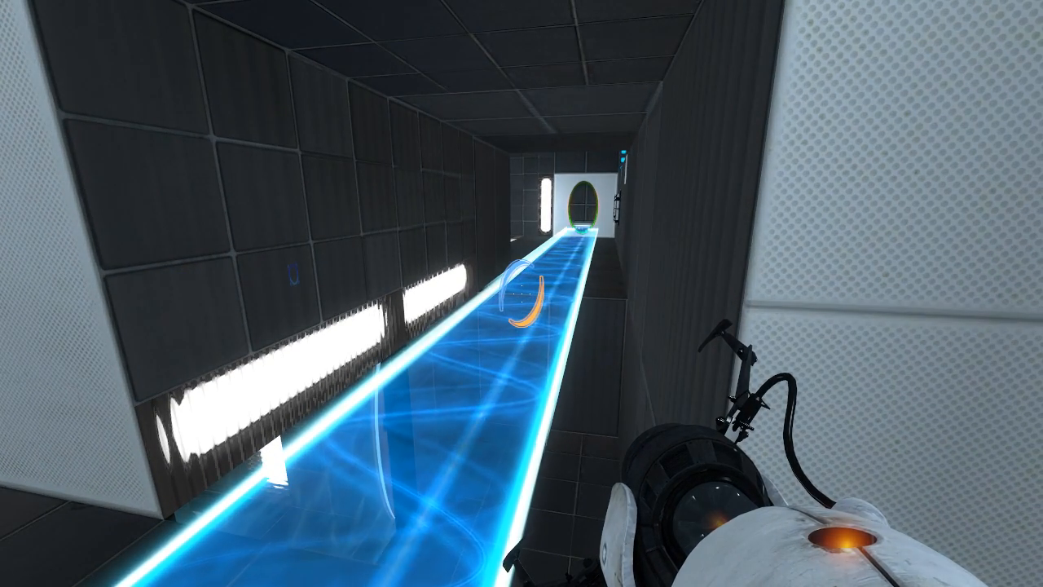
mouse_move(522, 294)
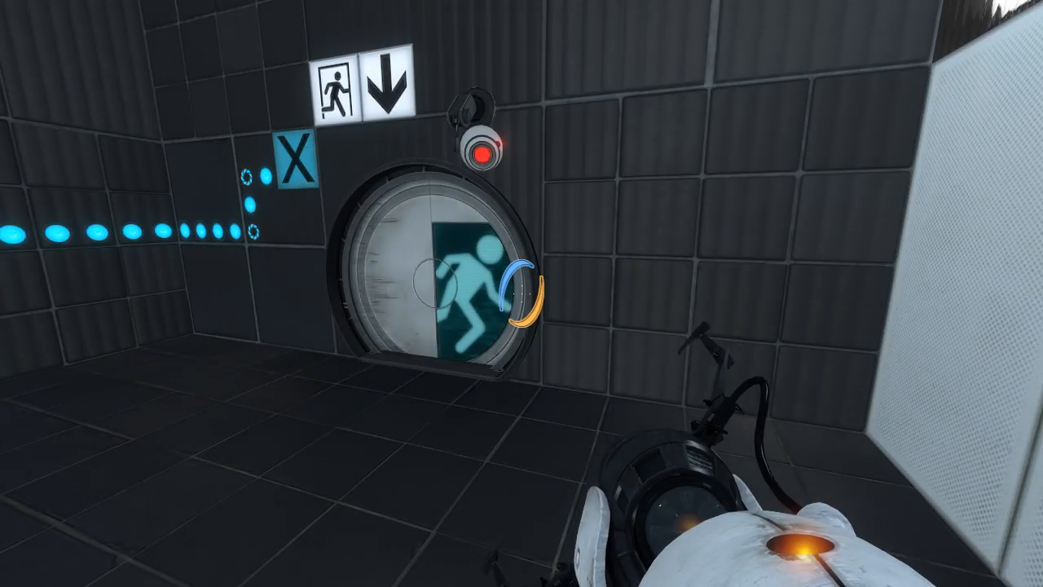
mouse_move(522, 294)
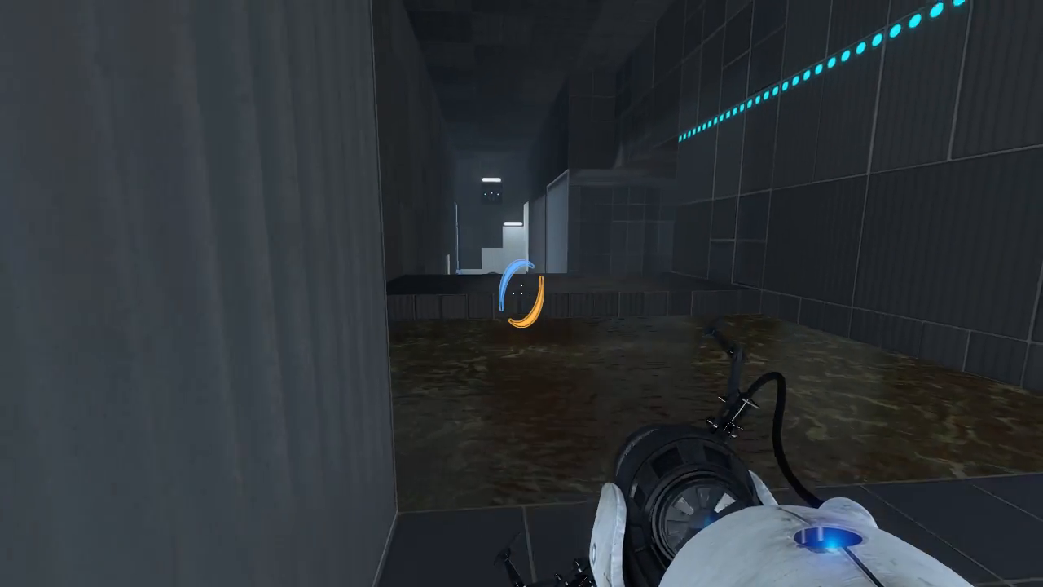
mouse_move(522, 294)
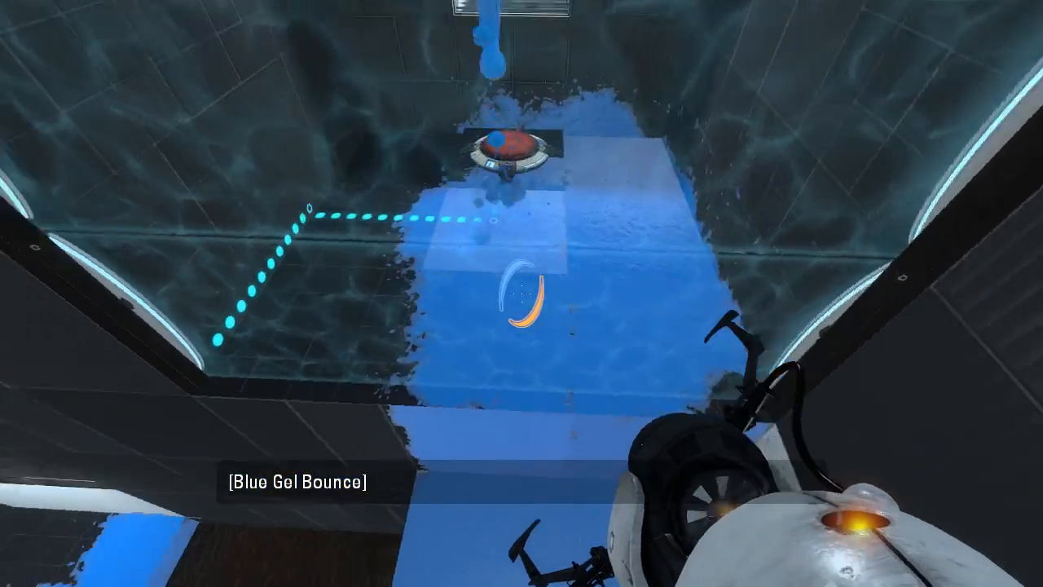
mouse_move(521, 294)
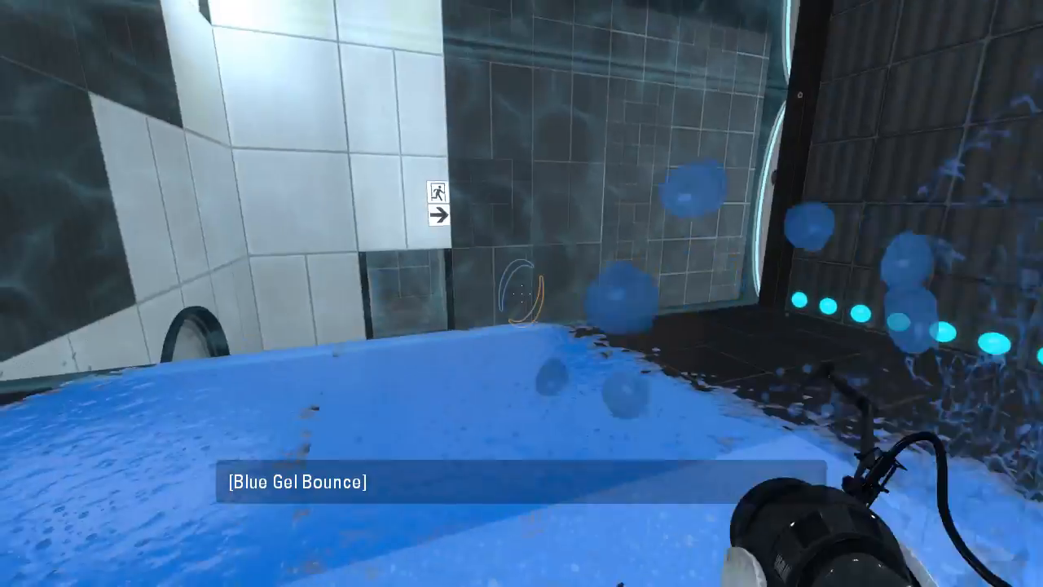
mouse_move(522, 293)
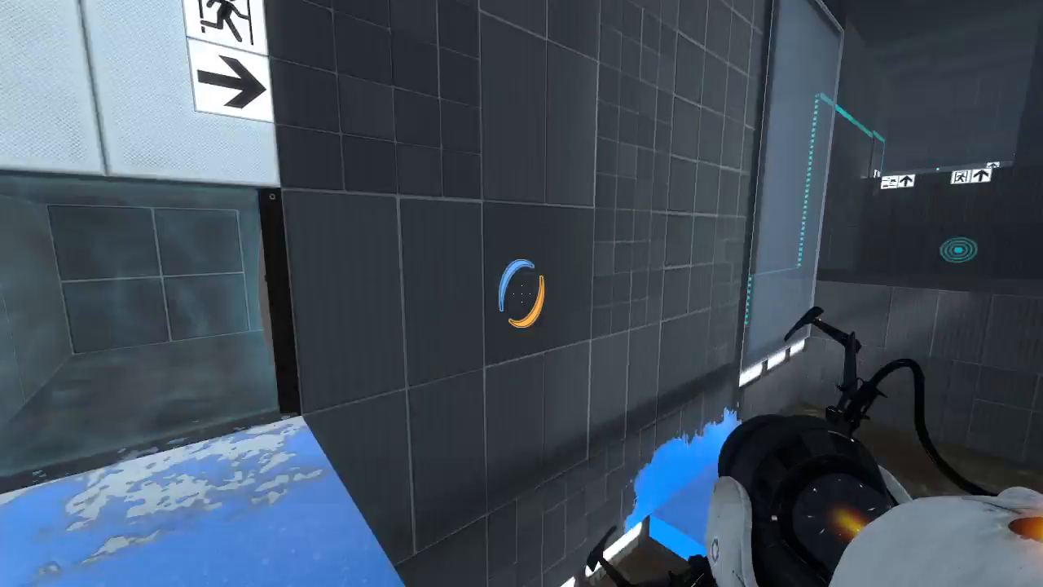
mouse_move(521, 293)
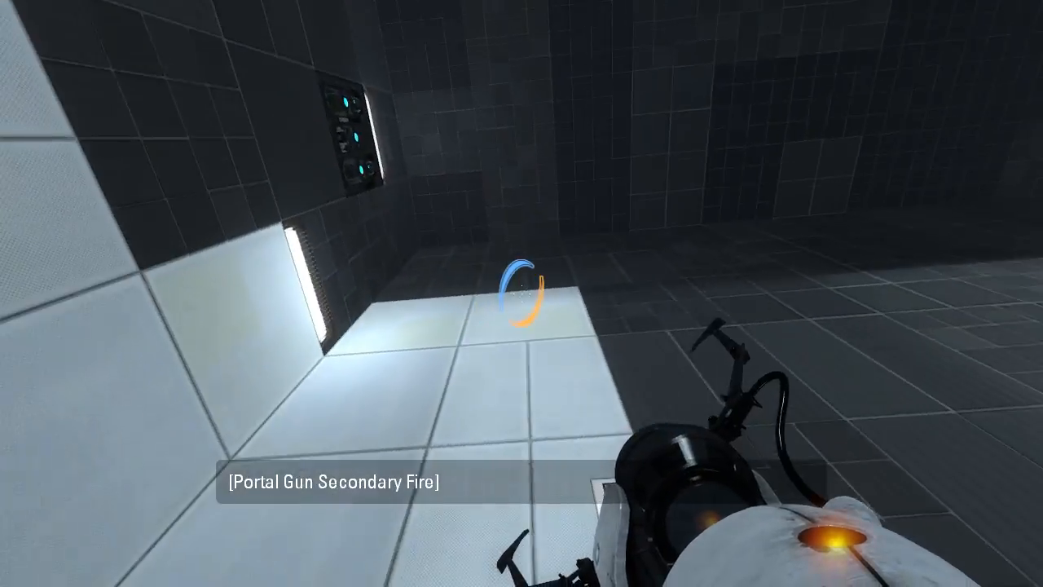
- Shoot a portal onto the white floor panel next to the dark wall
click(521, 293)
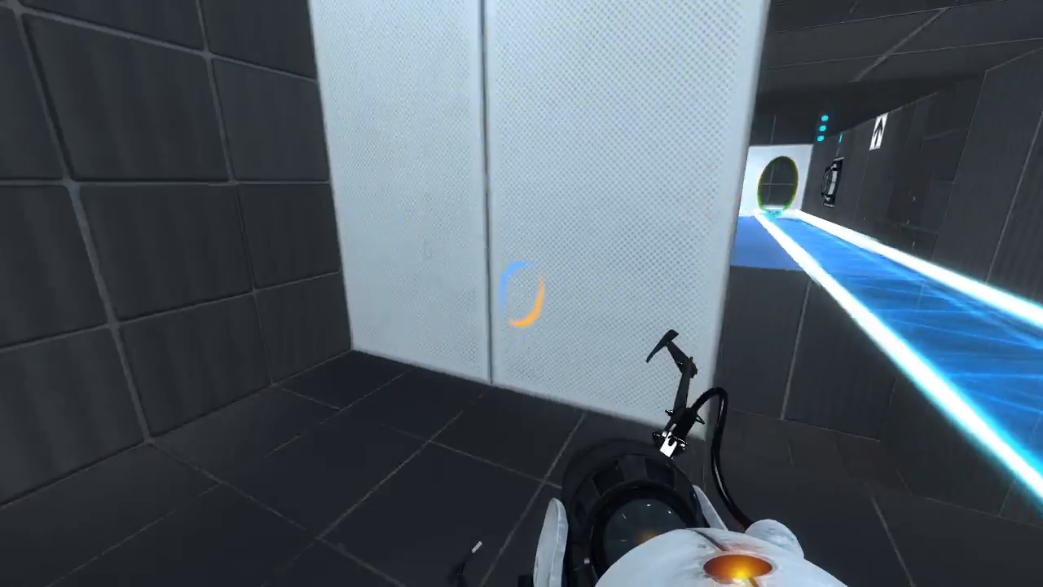
- Place the blue portal on the white wall panel
click(521, 293)
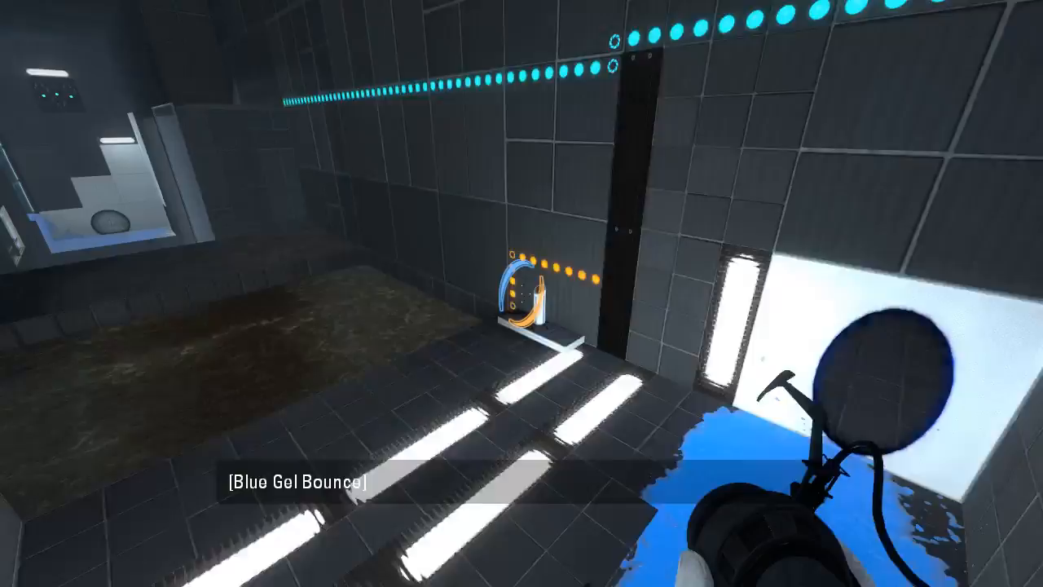
mouse_move(522, 293)
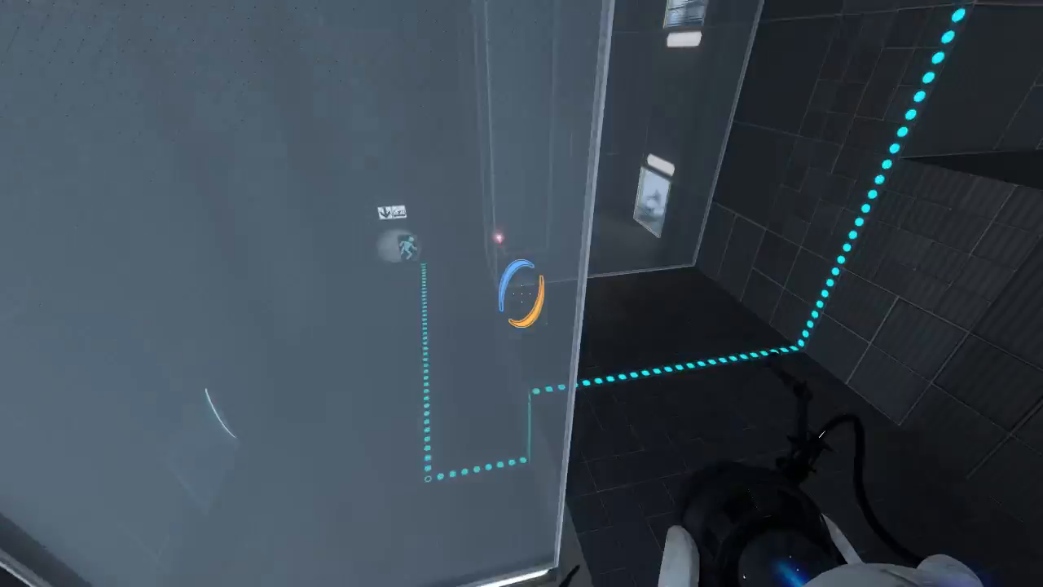
mouse_move(522, 294)
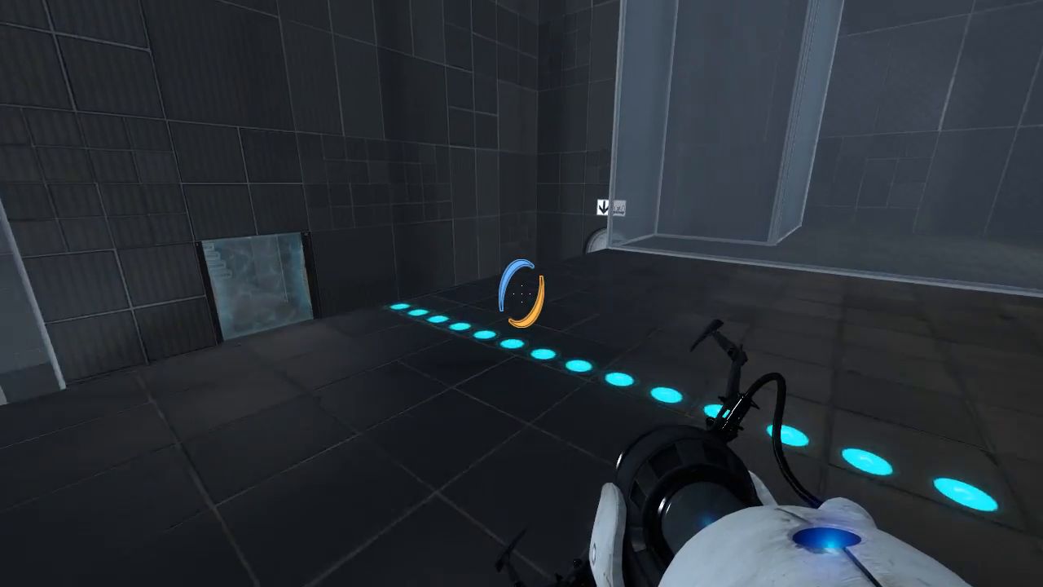
mouse_move(521, 294)
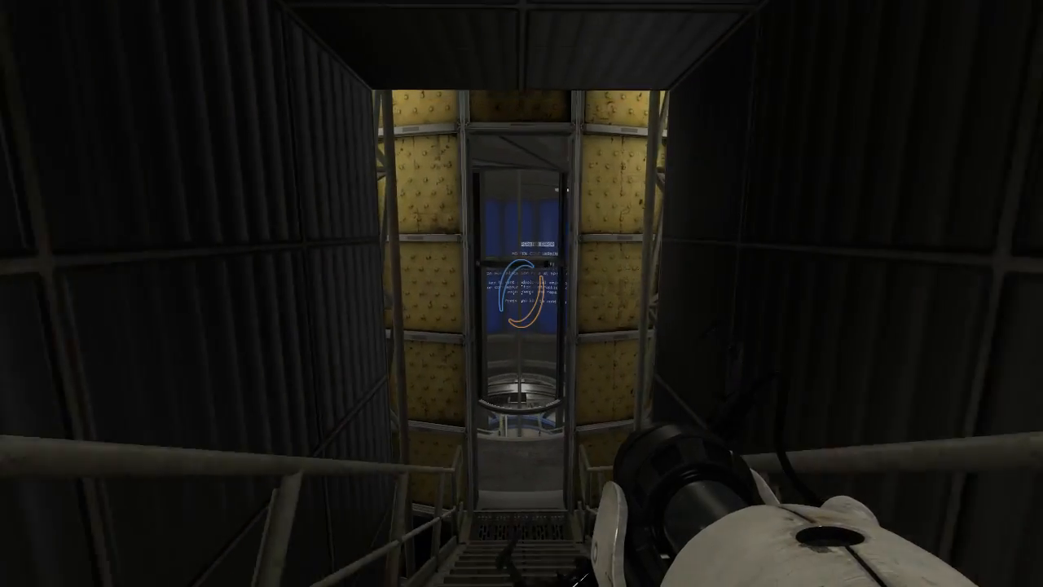
mouse_move(521, 293)
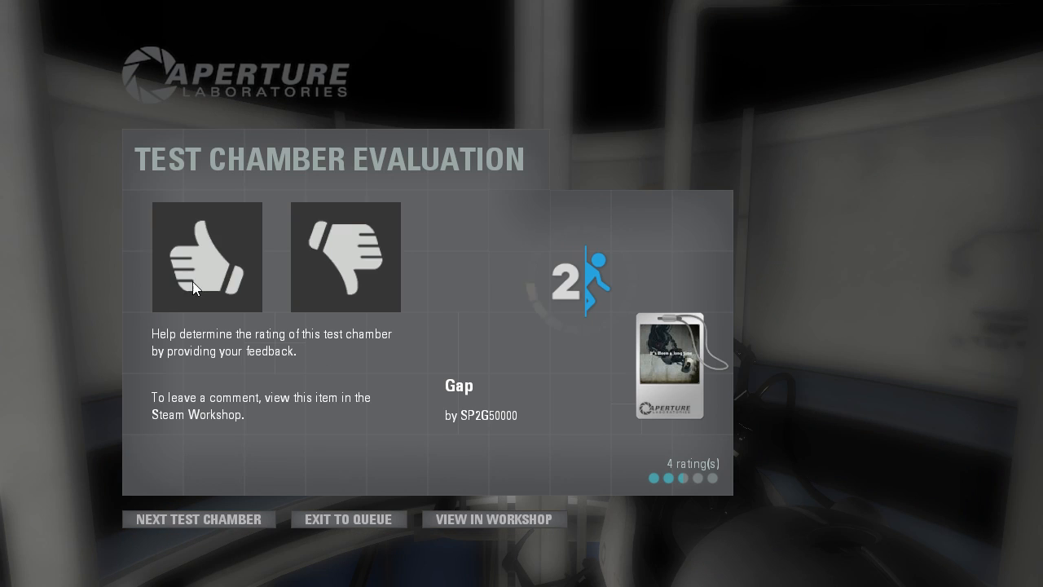
- Rate the Gap chamber thumbs-up on the Test Chamber Evaluation screen
click(206, 257)
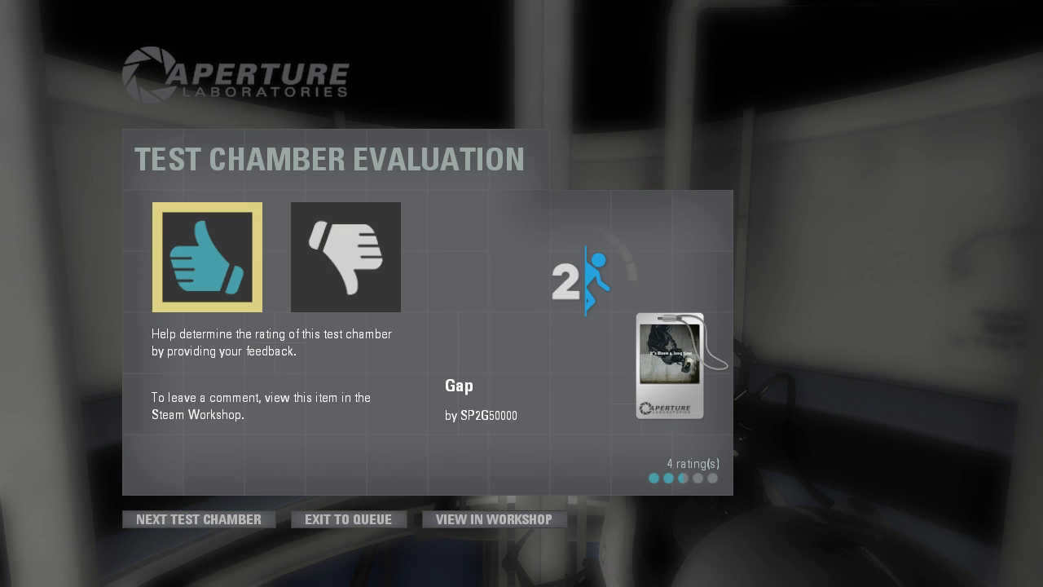